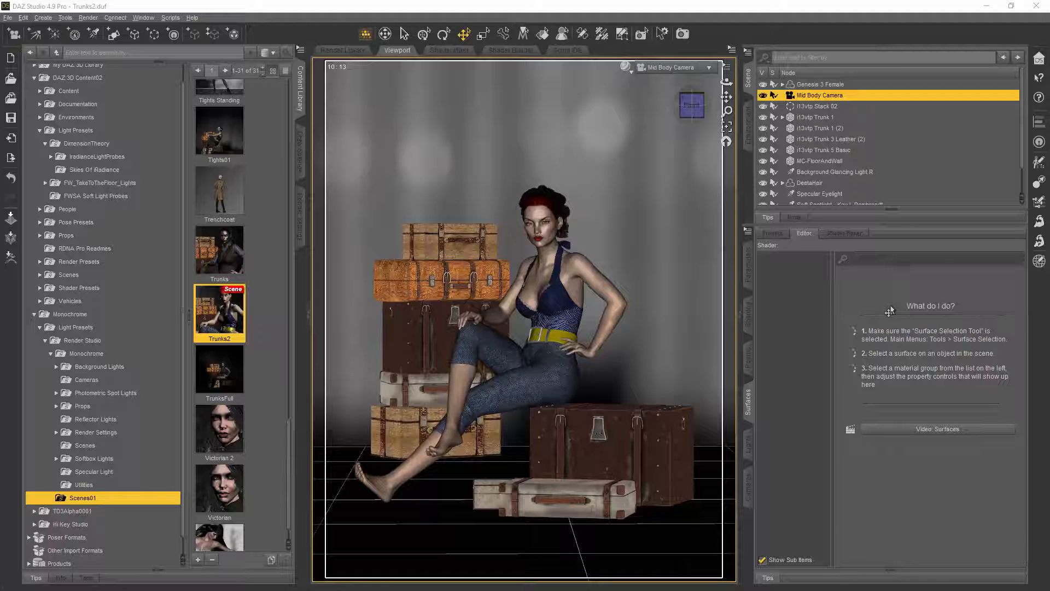
mouse_move(959, 274)
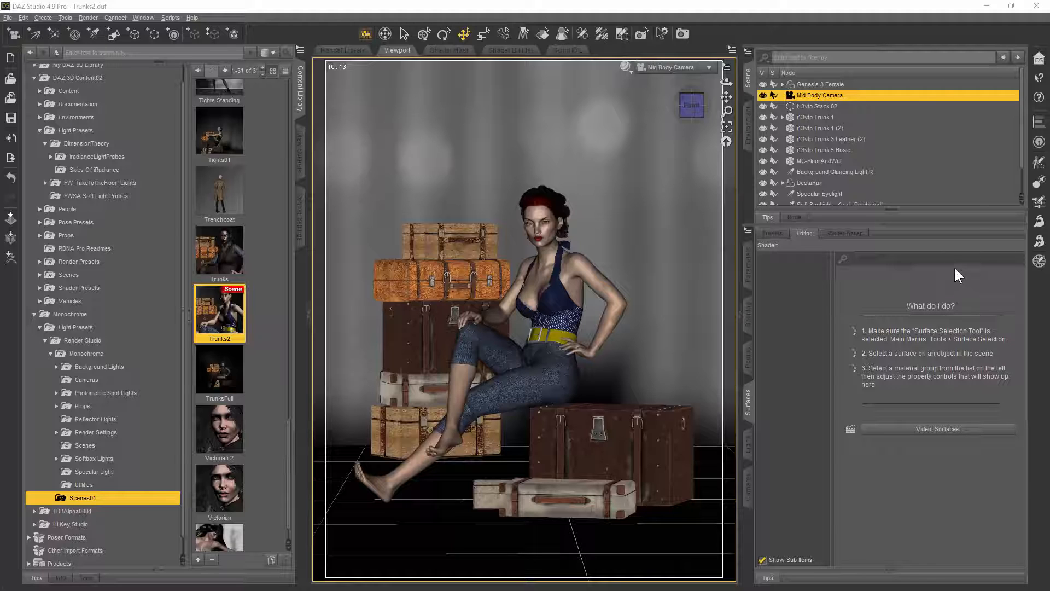
mouse_move(831, 75)
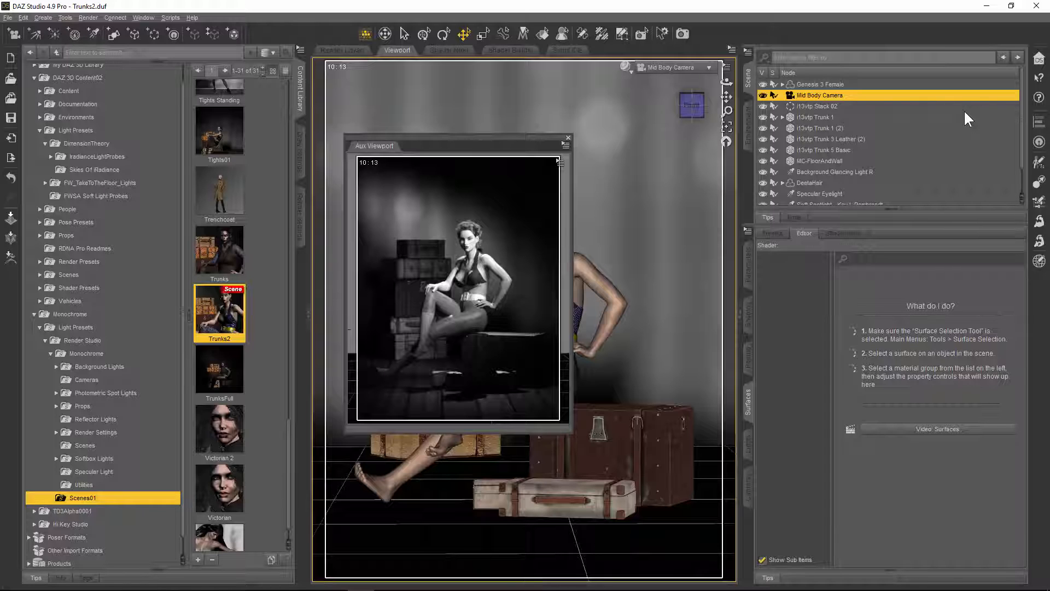
mouse_move(956, 80)
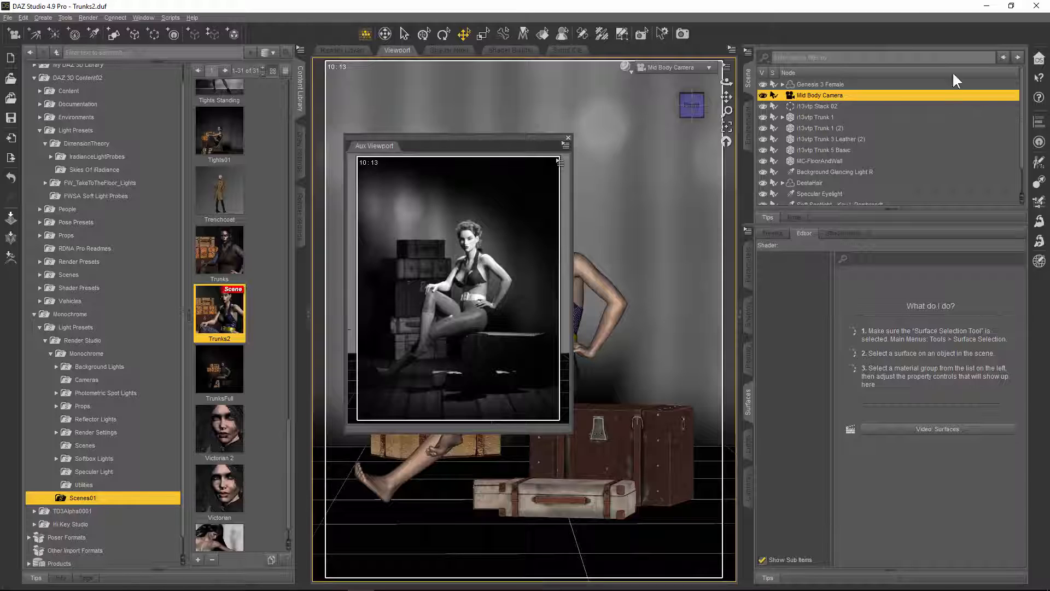
mouse_move(821, 84)
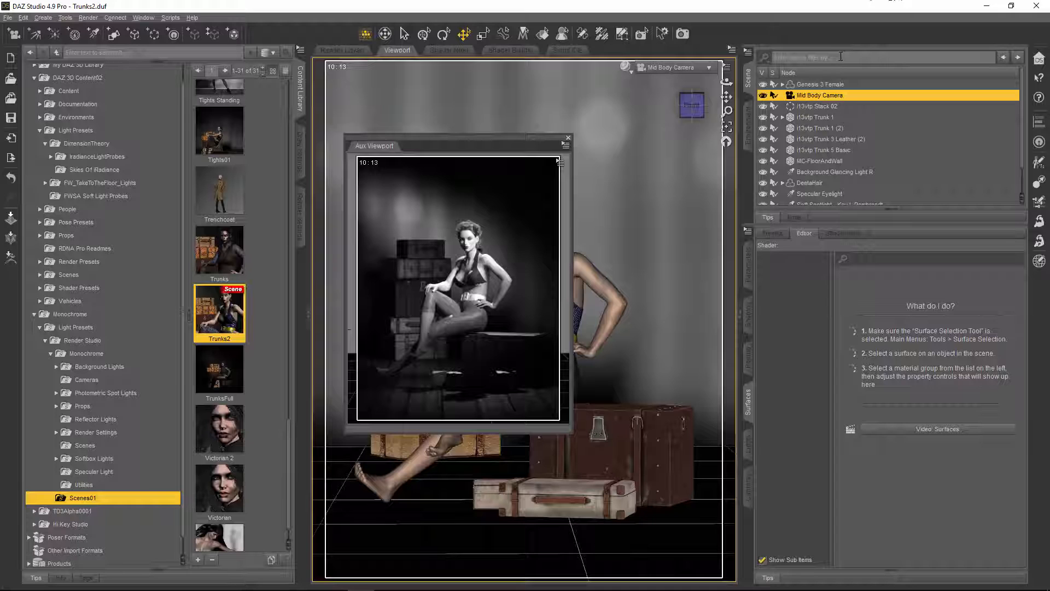
mouse_move(667, 97)
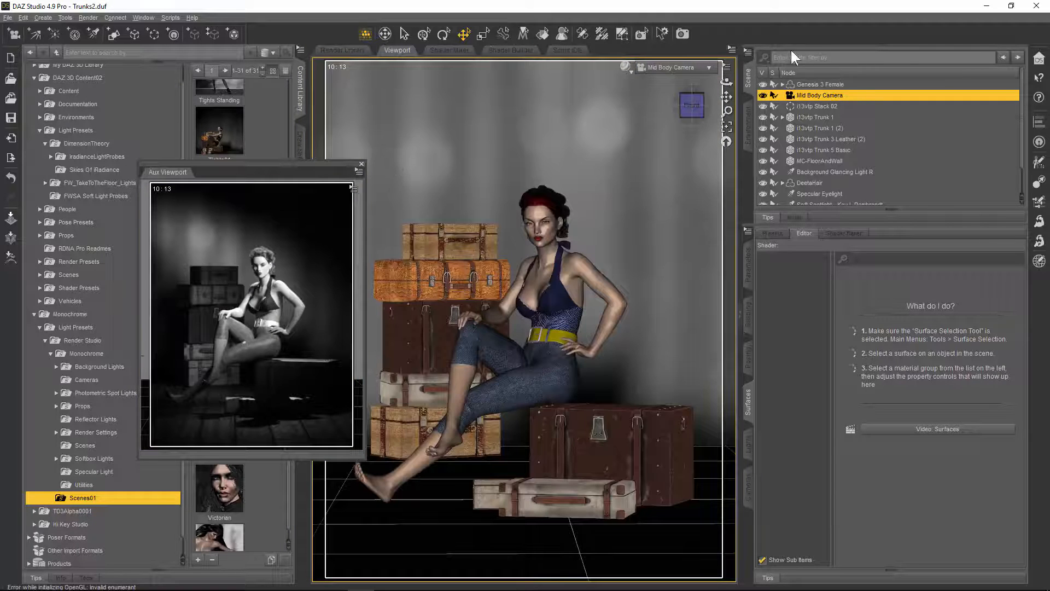
Enable Show Thirds Guide from the Viewport options menu to overlay the rule-of-thirds grid.
click(728, 67)
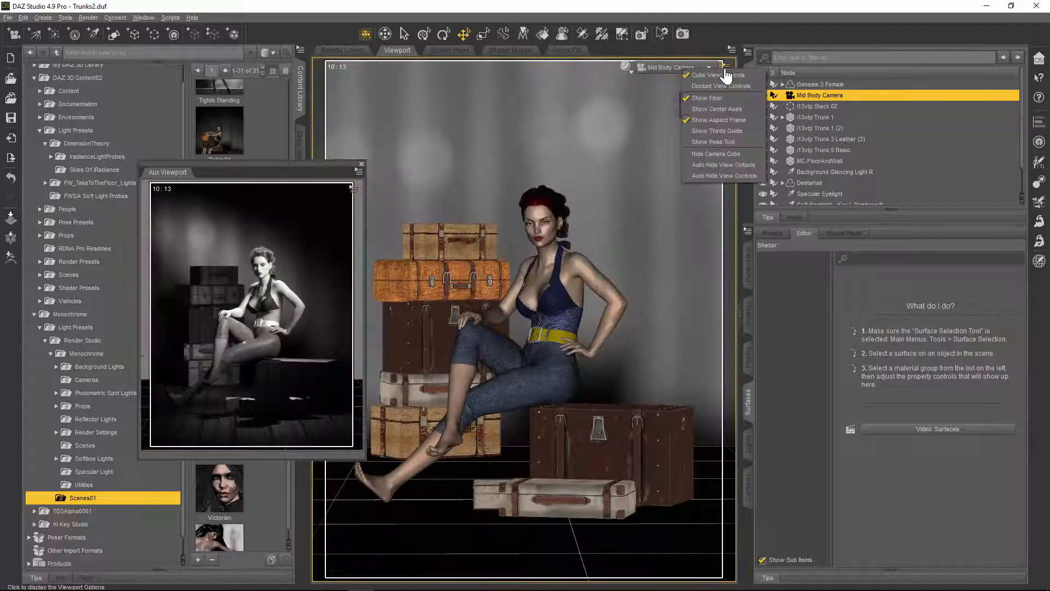
mouse_move(714, 130)
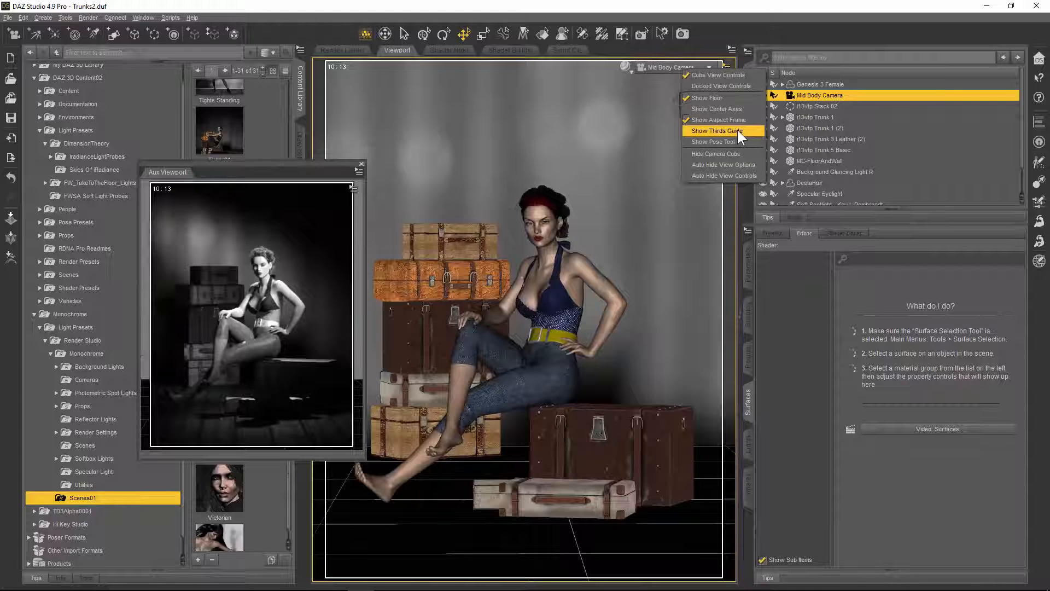
click(715, 130)
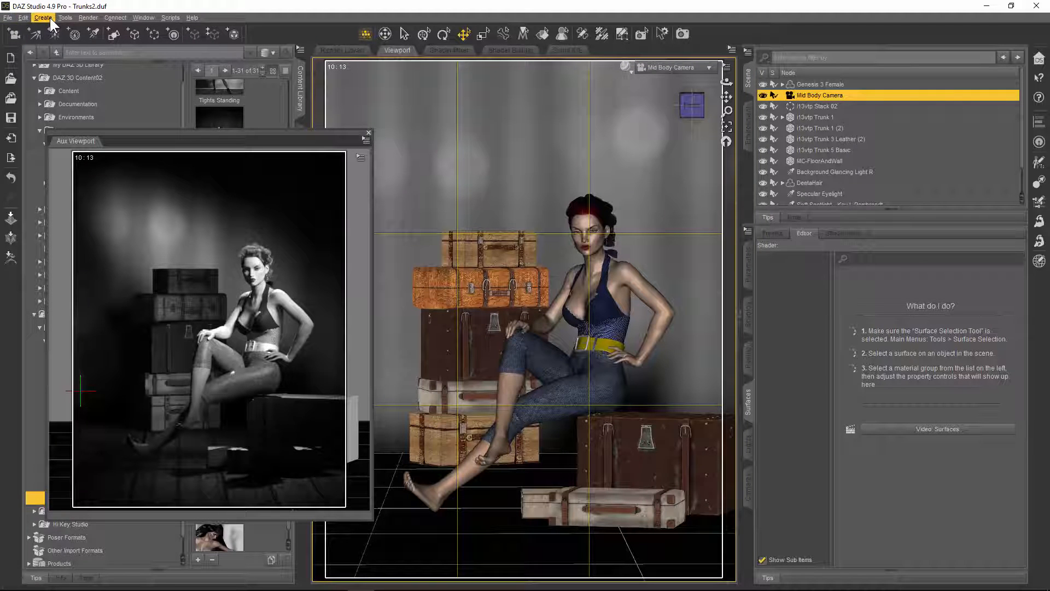
click(43, 18)
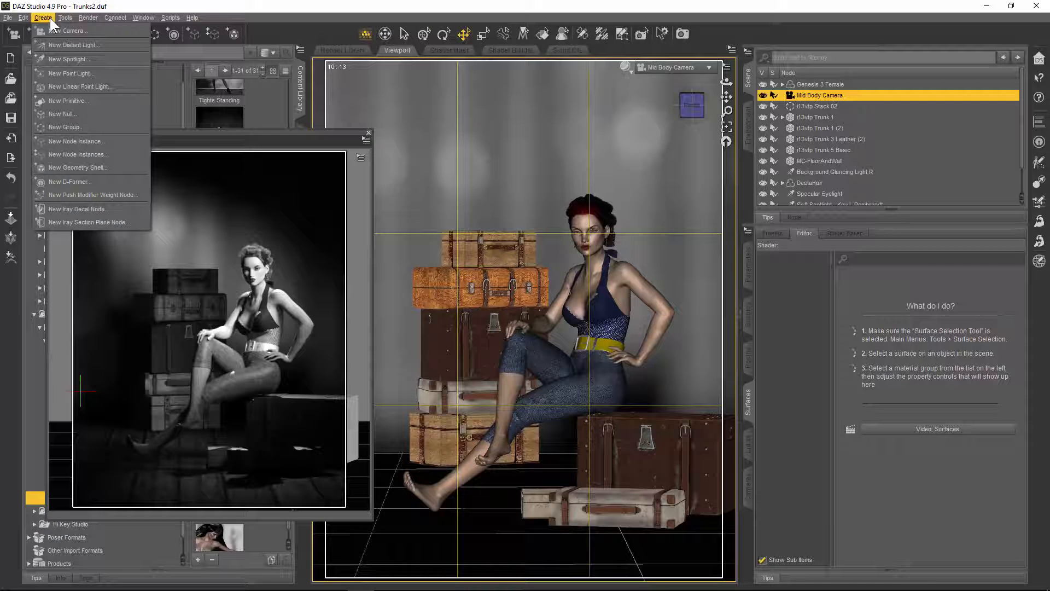
click(23, 18)
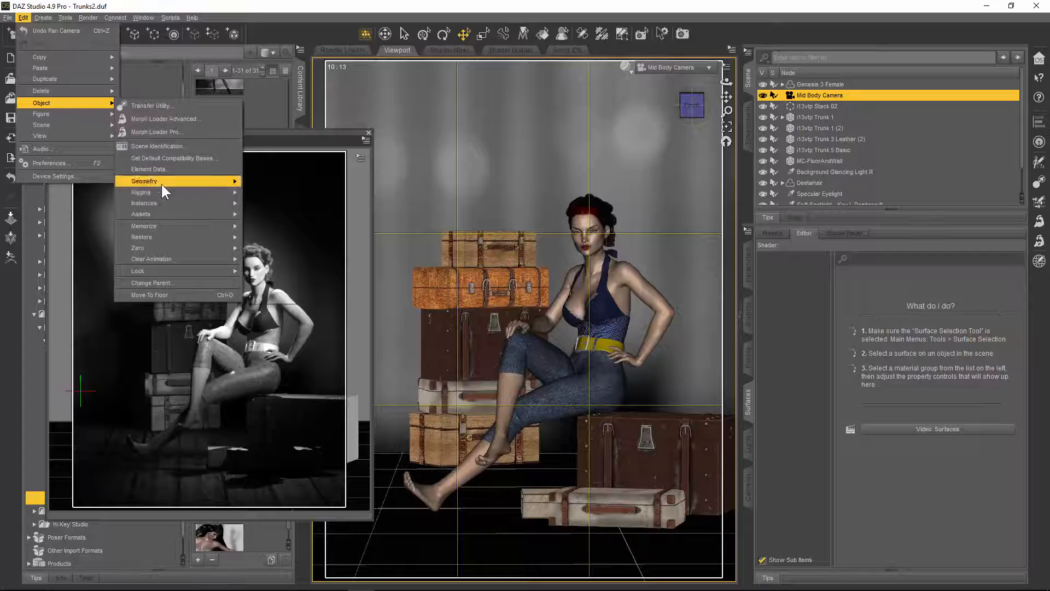
mouse_move(141, 237)
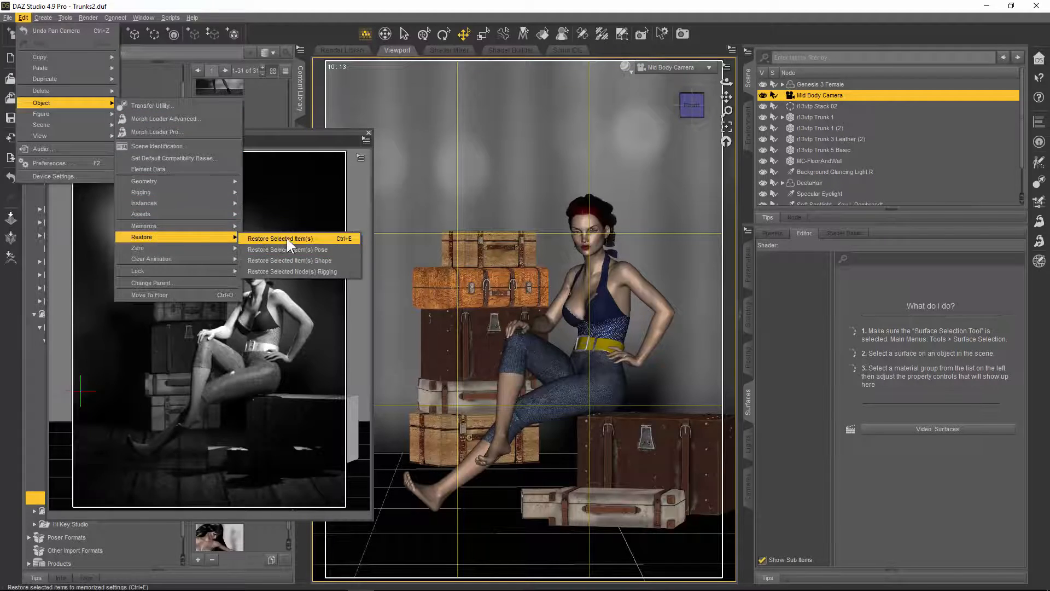